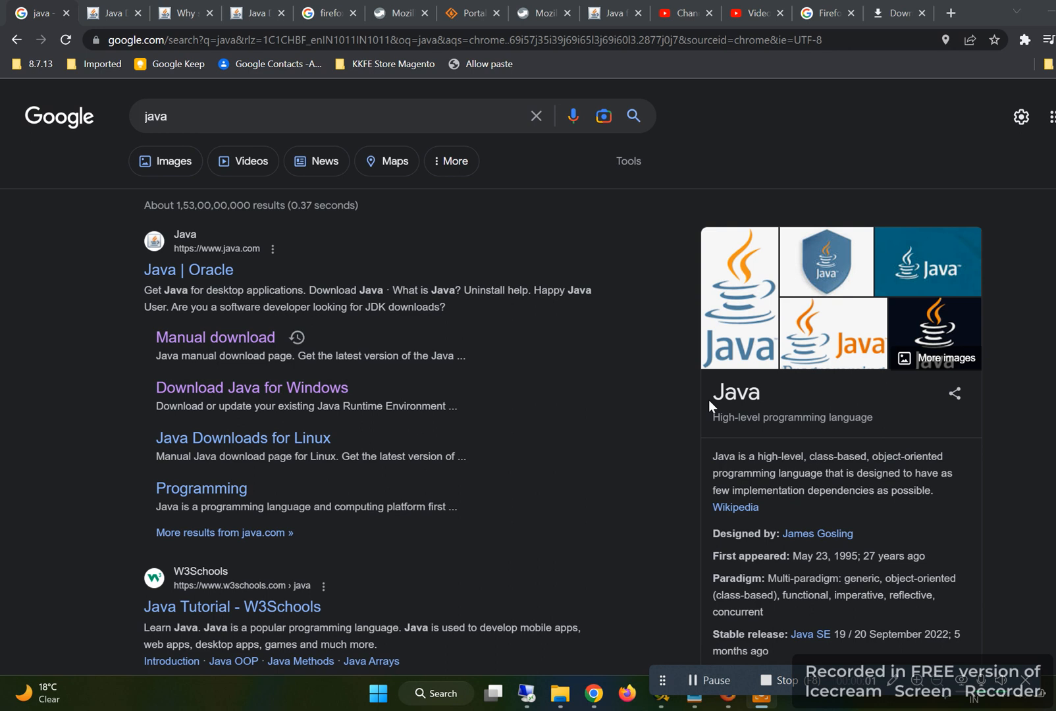
mouse_move(570, 423)
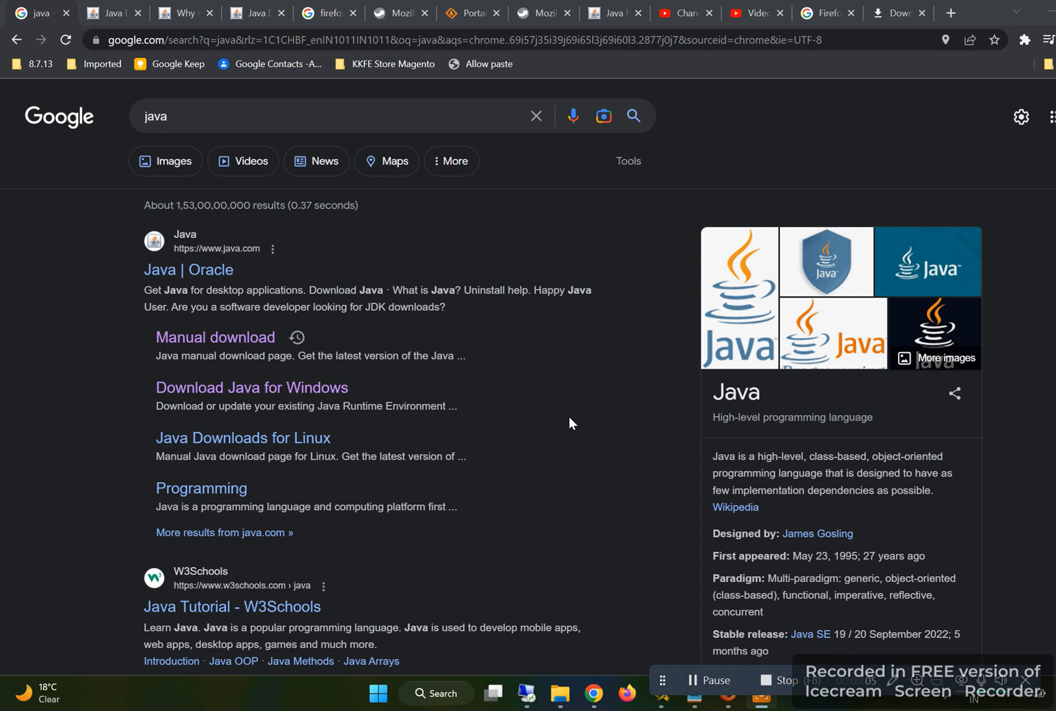
Bring up the Windows Run dialog with Win+R.
key("Win+r")
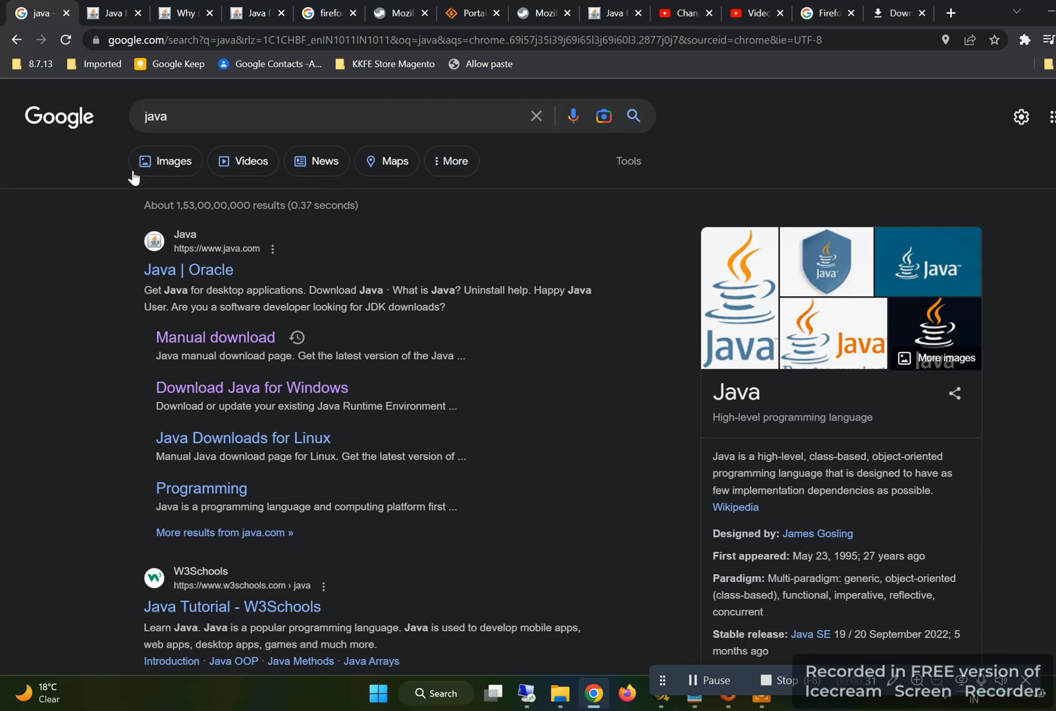
mouse_move(113, 13)
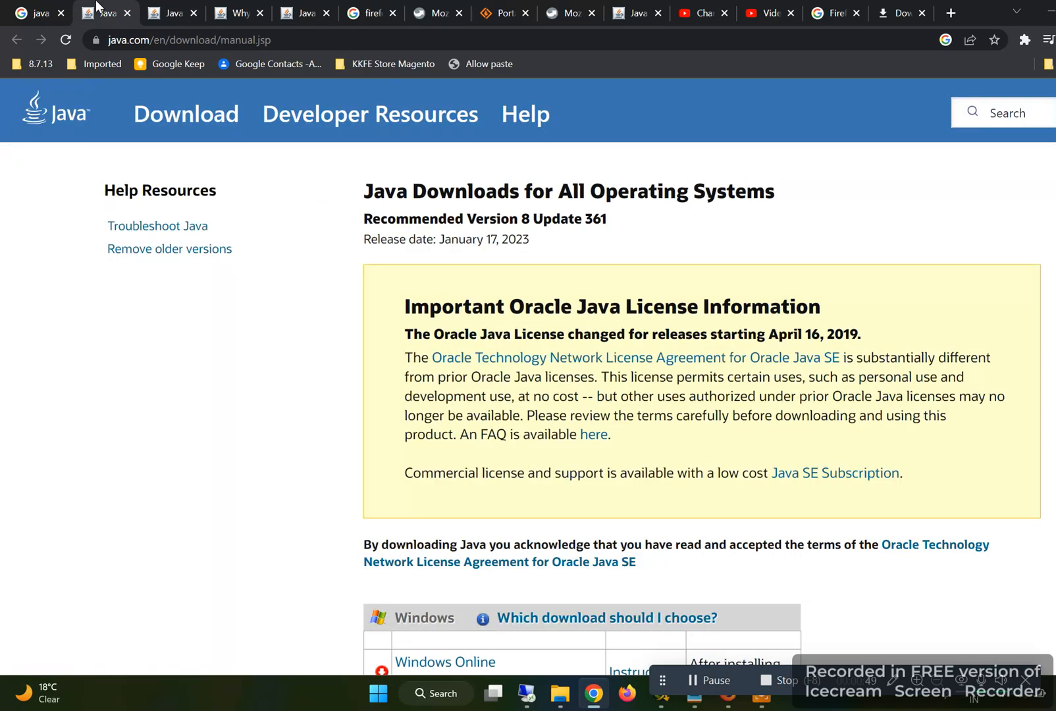
Return to the Google results tab, then show Chrome's downloads list with the Java and Firefox installers.
left_click(37, 13)
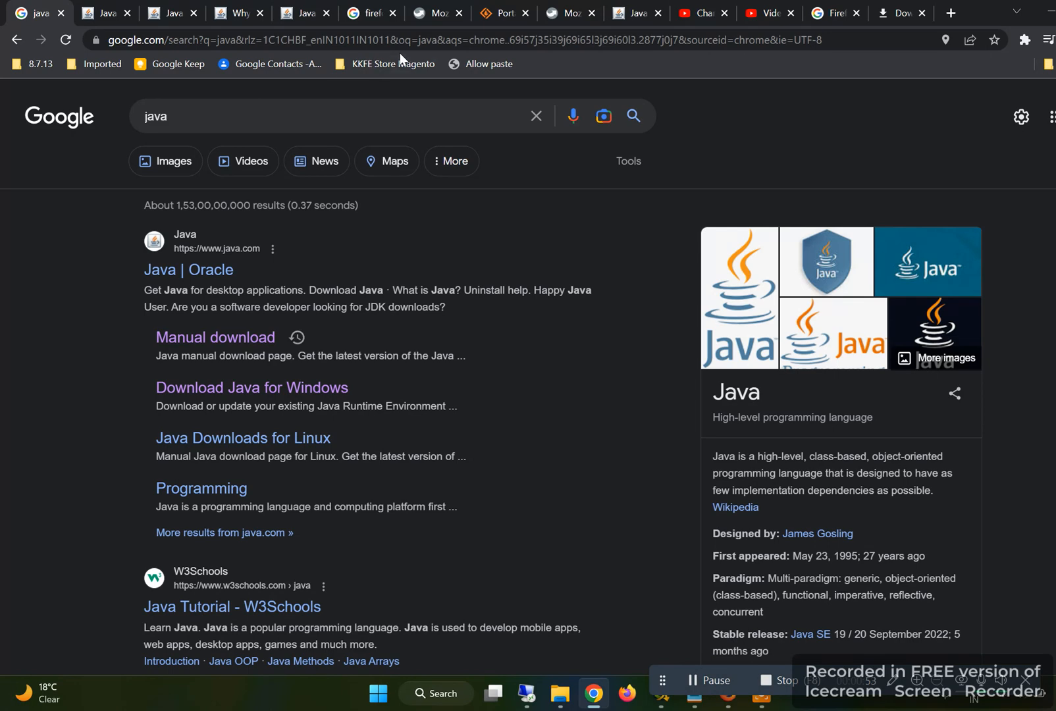
left_click(435, 12)
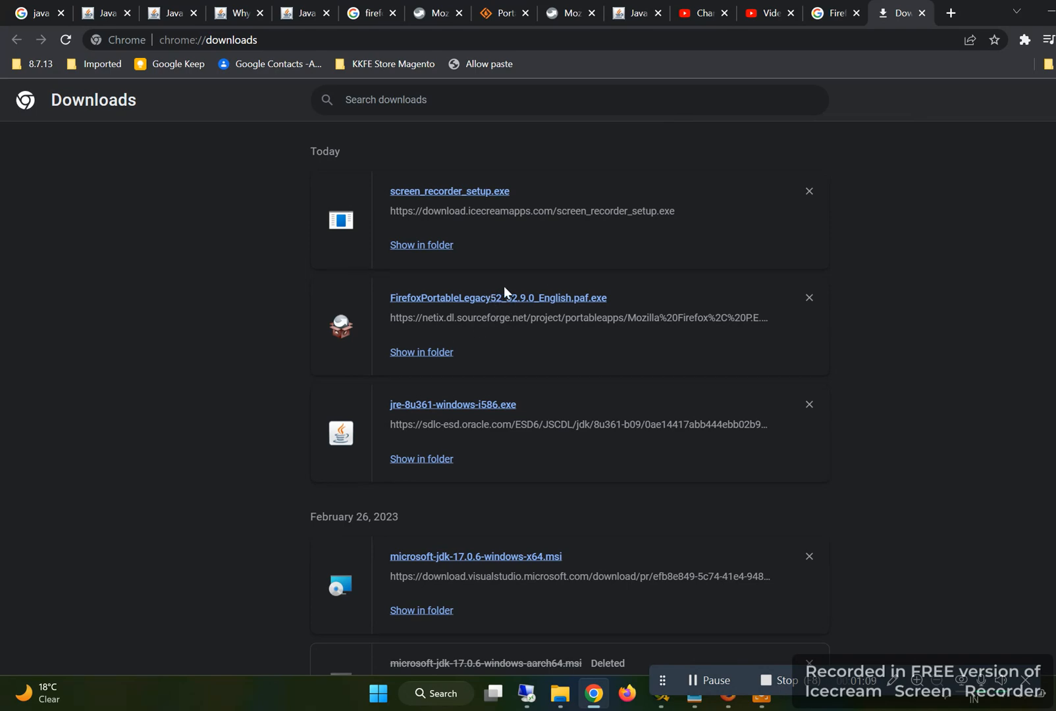
mouse_move(424, 354)
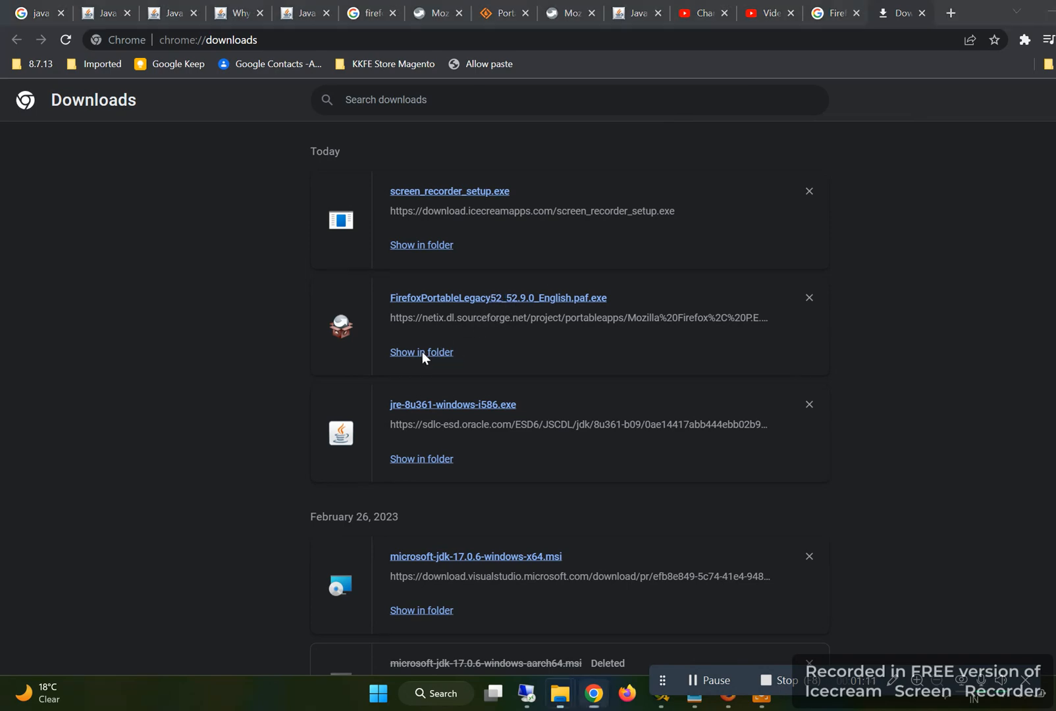
Locate the Firefox Portable download in Explorer and select FirefoxPortable.ini inside FirefoxPortableLegacy52\Other\Source.
left_click(421, 351)
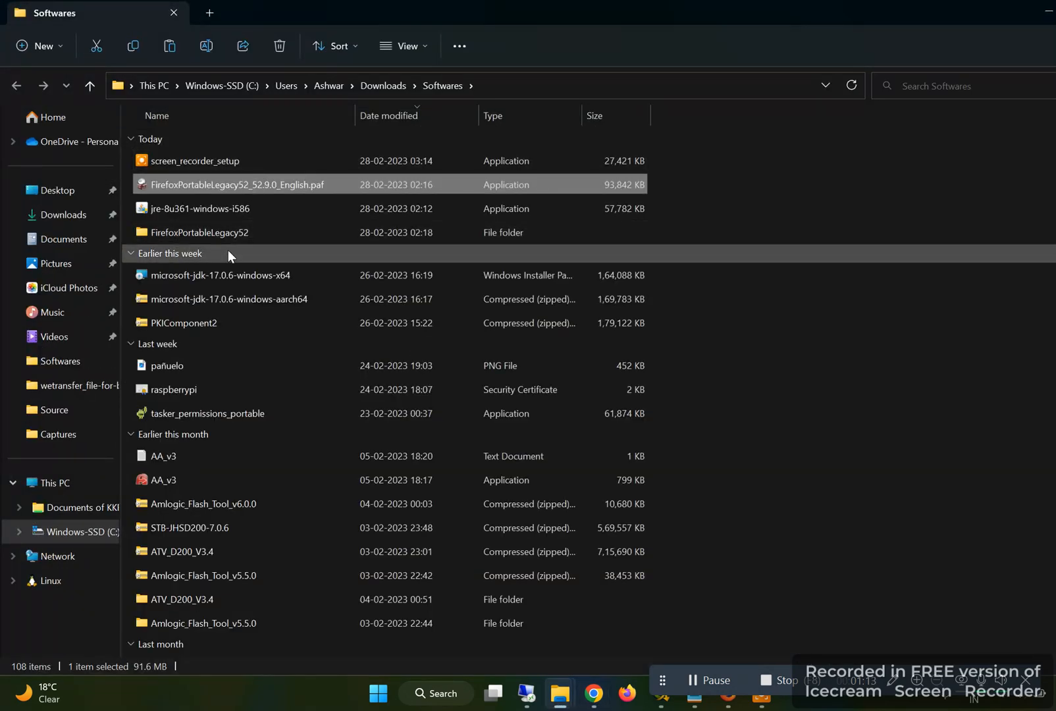
double_click(199, 232)
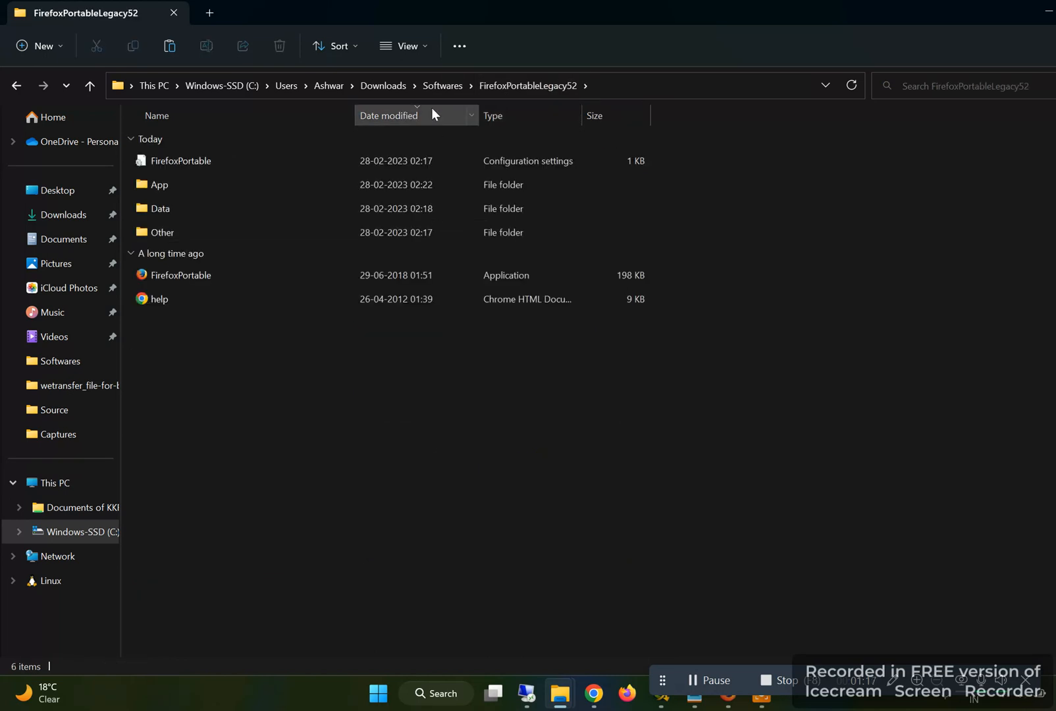
left_click(181, 275)
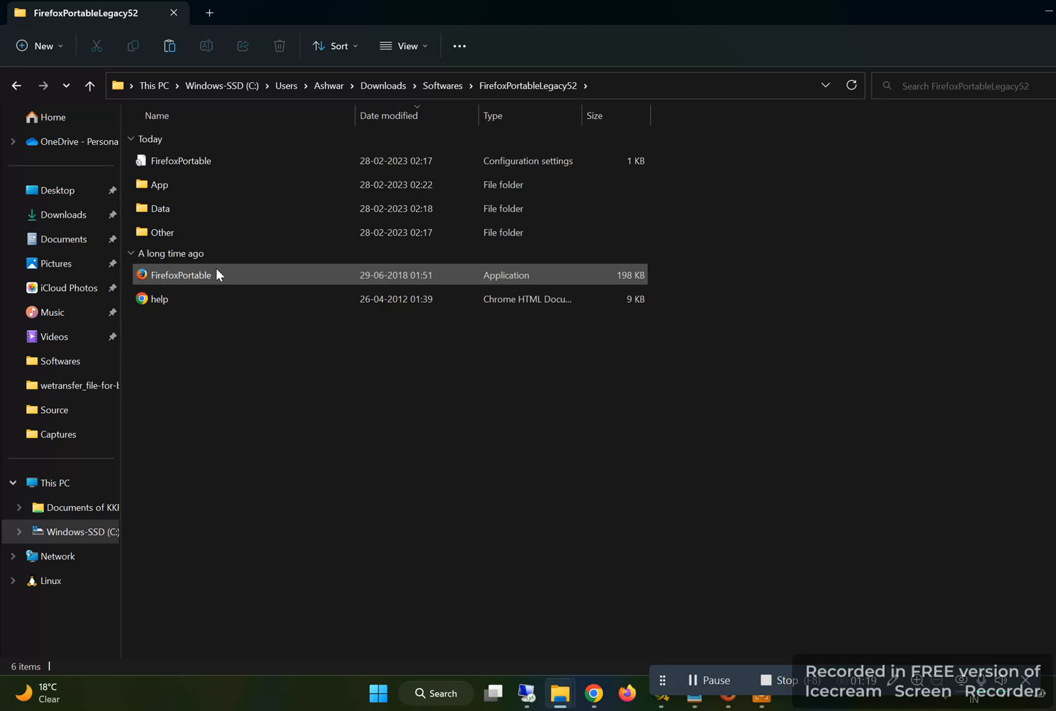
mouse_move(179, 276)
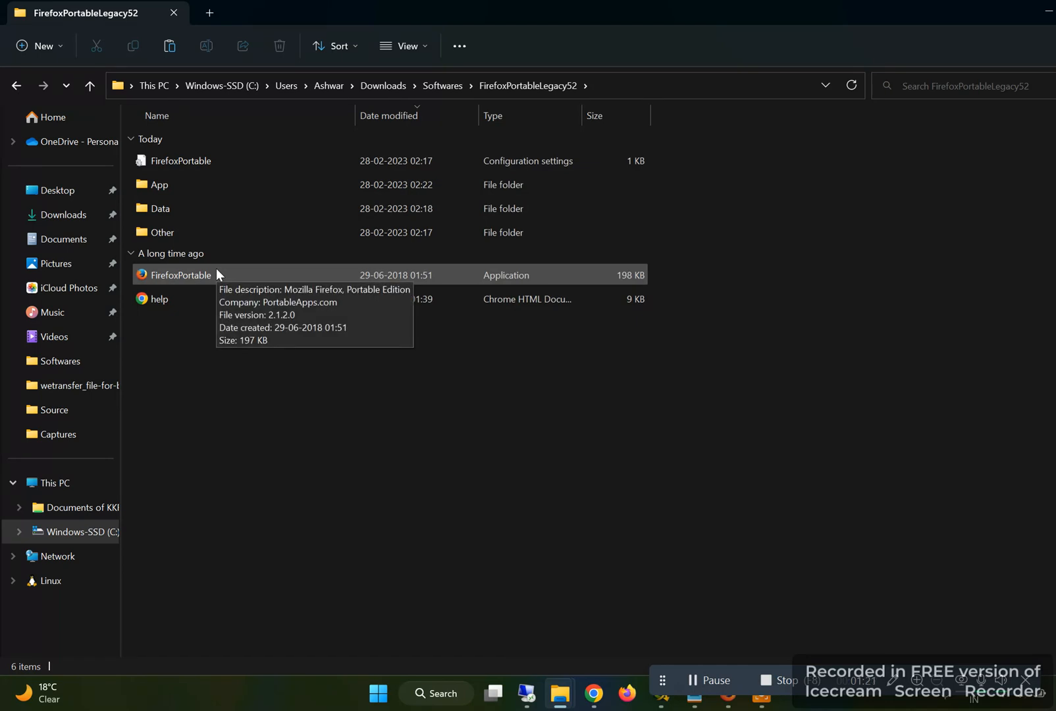
mouse_move(162, 232)
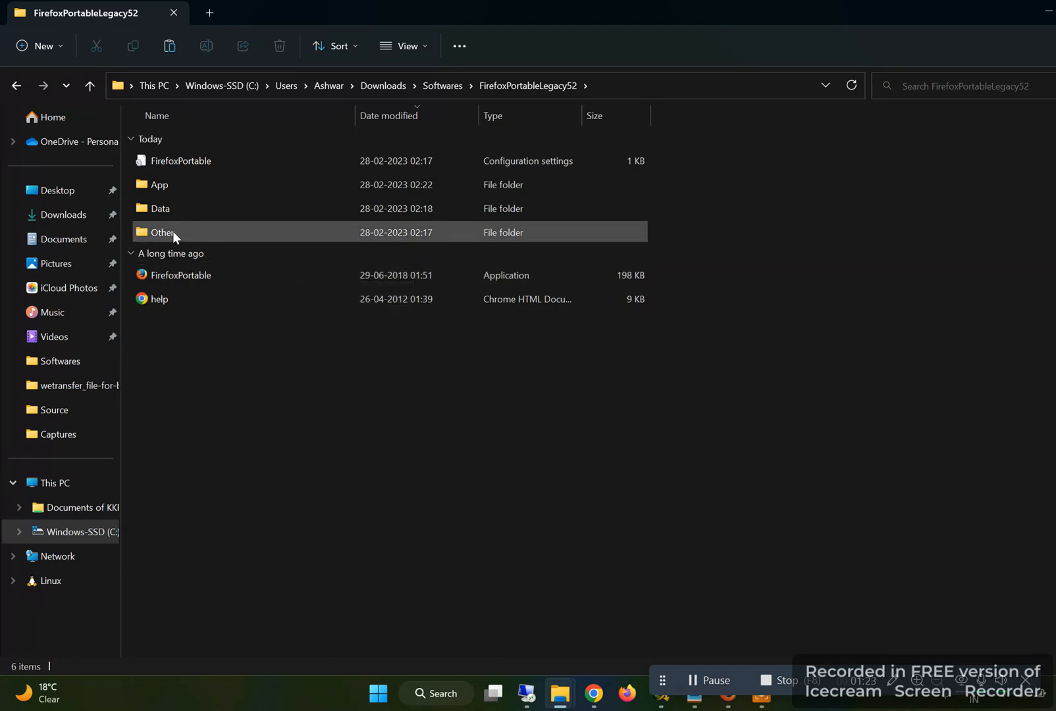
left_click(162, 232)
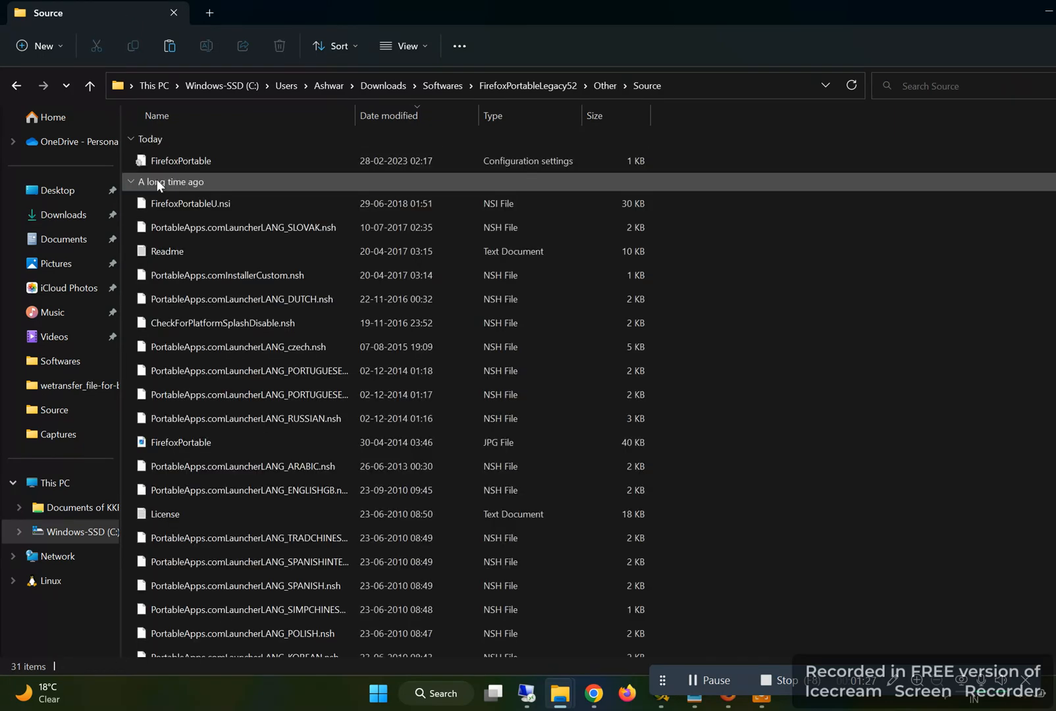
left_click(181, 161)
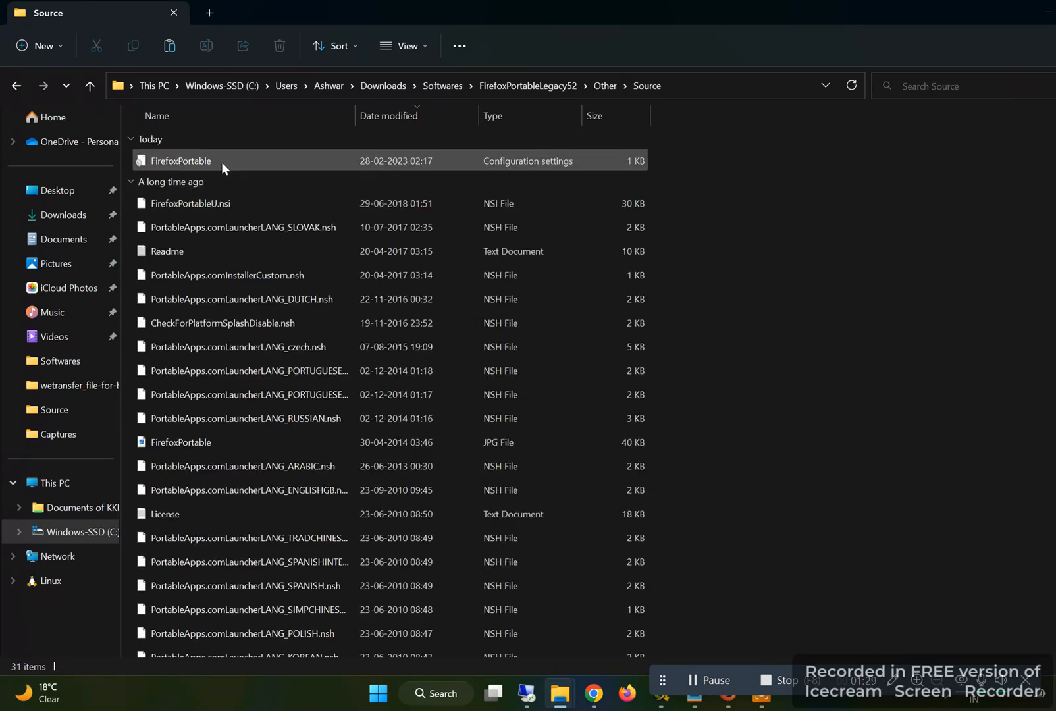
View FirefoxPortable.ini in Notepad and highlight its AlwaysUse32Bit=true line.
left_click(180, 161)
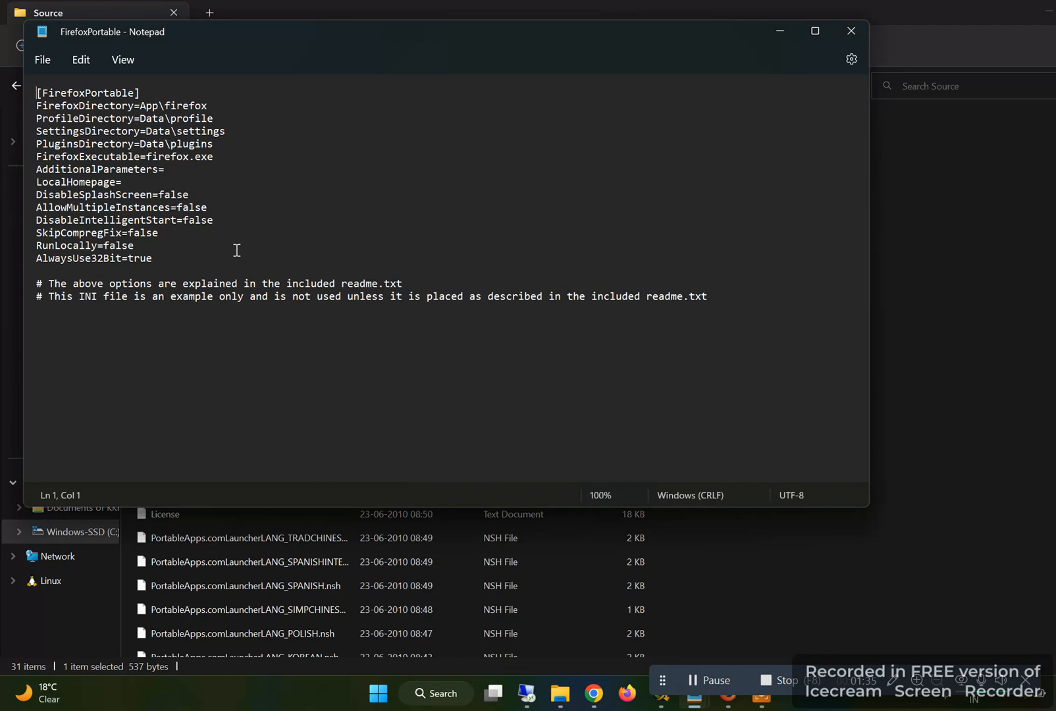
triple_click(95, 258)
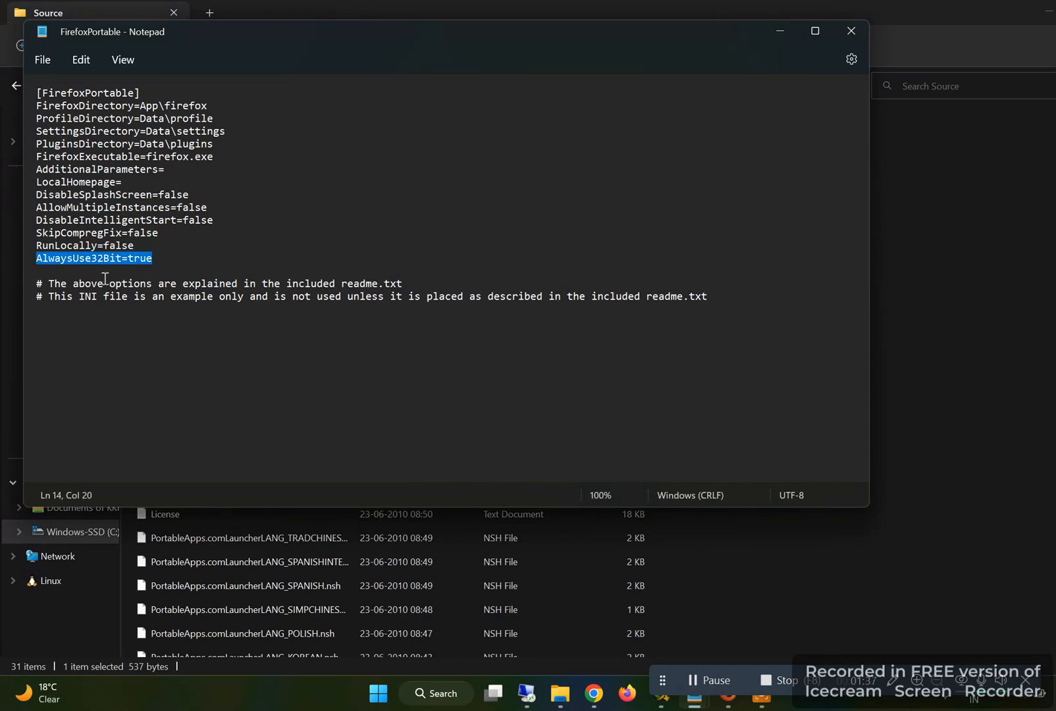
mouse_move(169, 262)
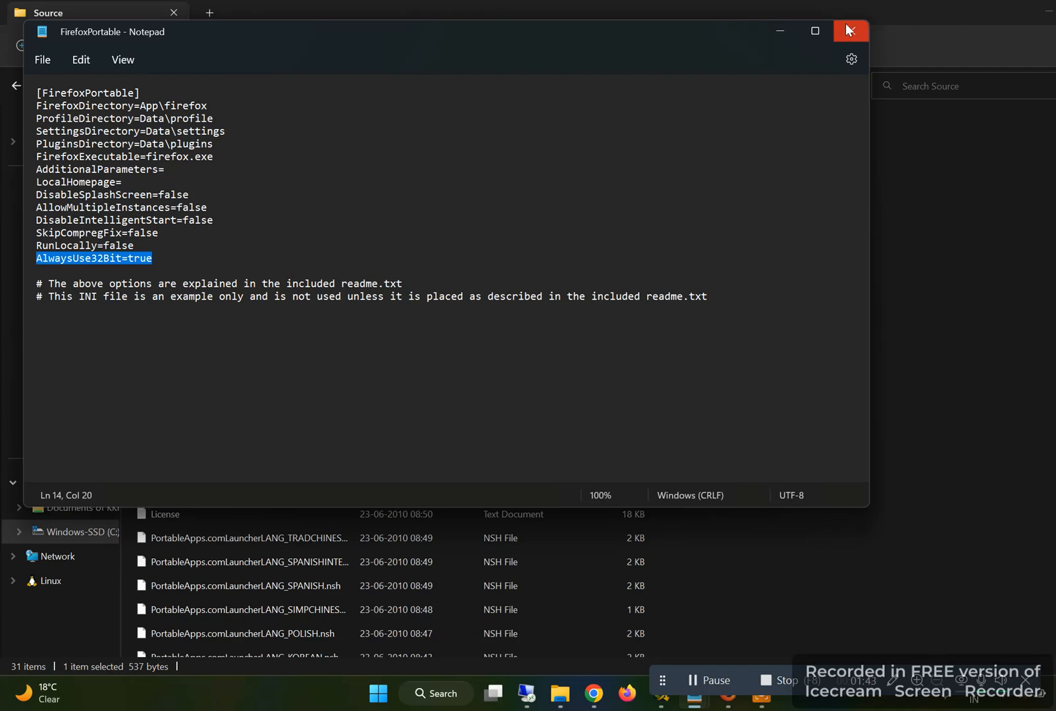
Close the settings file, go back to FirefoxPortableLegacy52 and launch FirefoxPortable.exe.
left_click(849, 31)
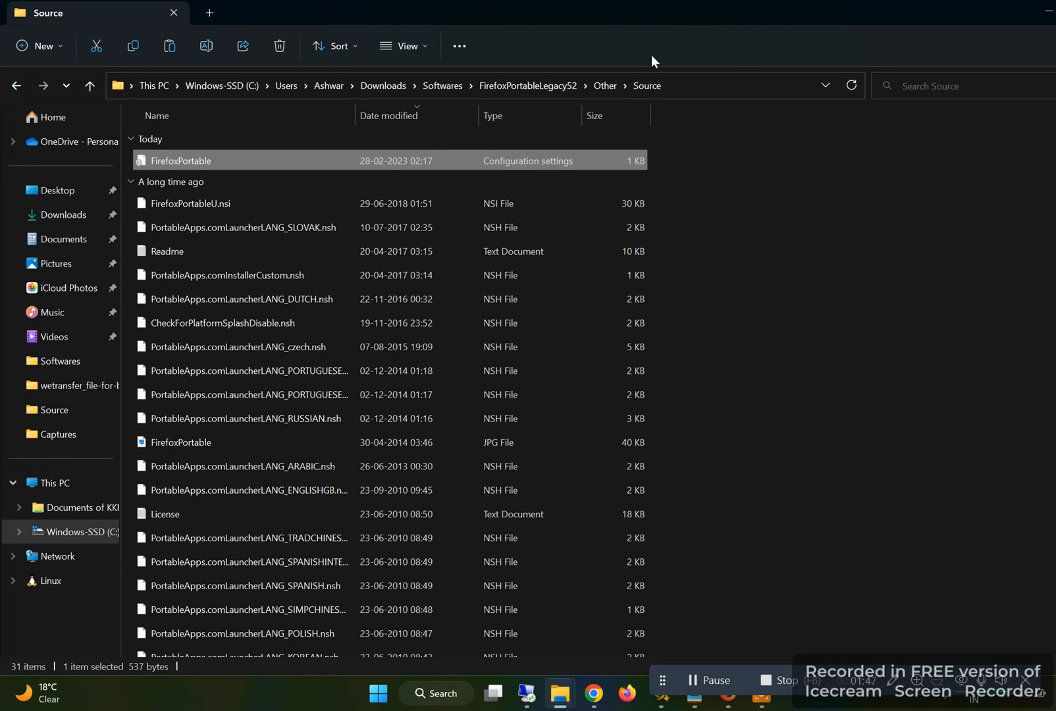
left_click(605, 85)
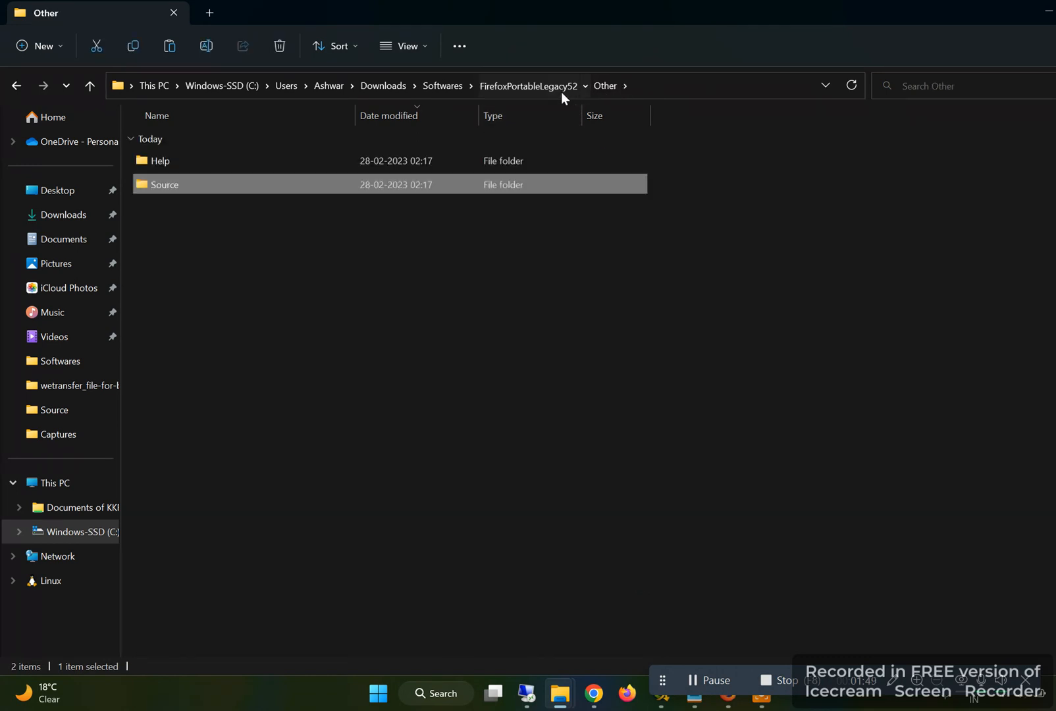
left_click(530, 86)
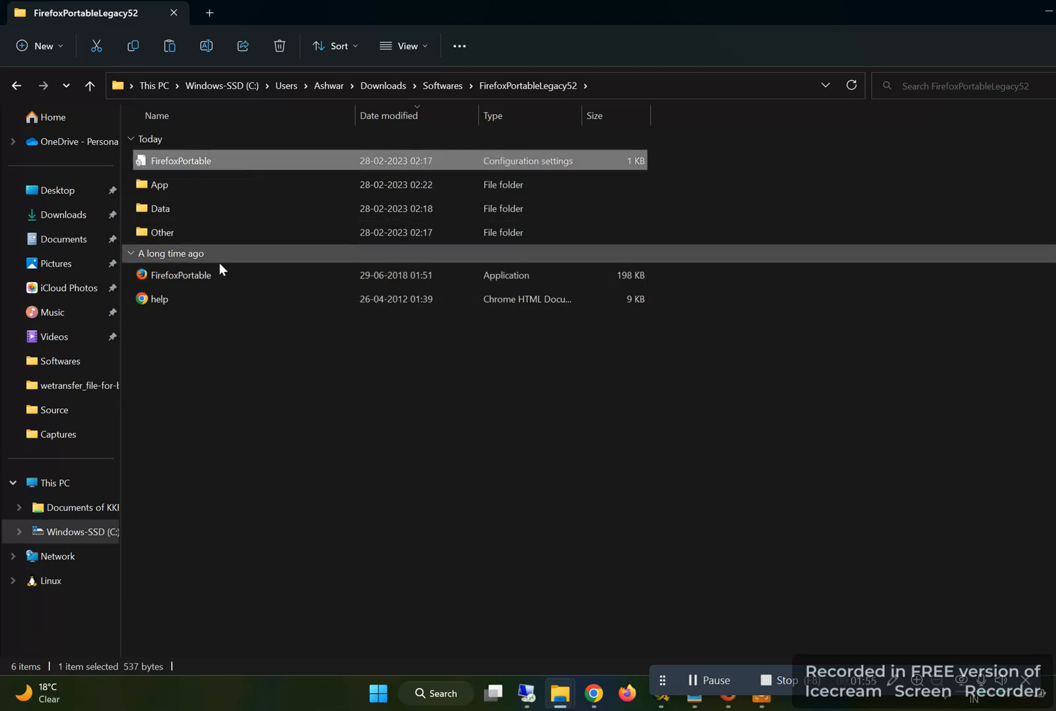
double_click(180, 275)
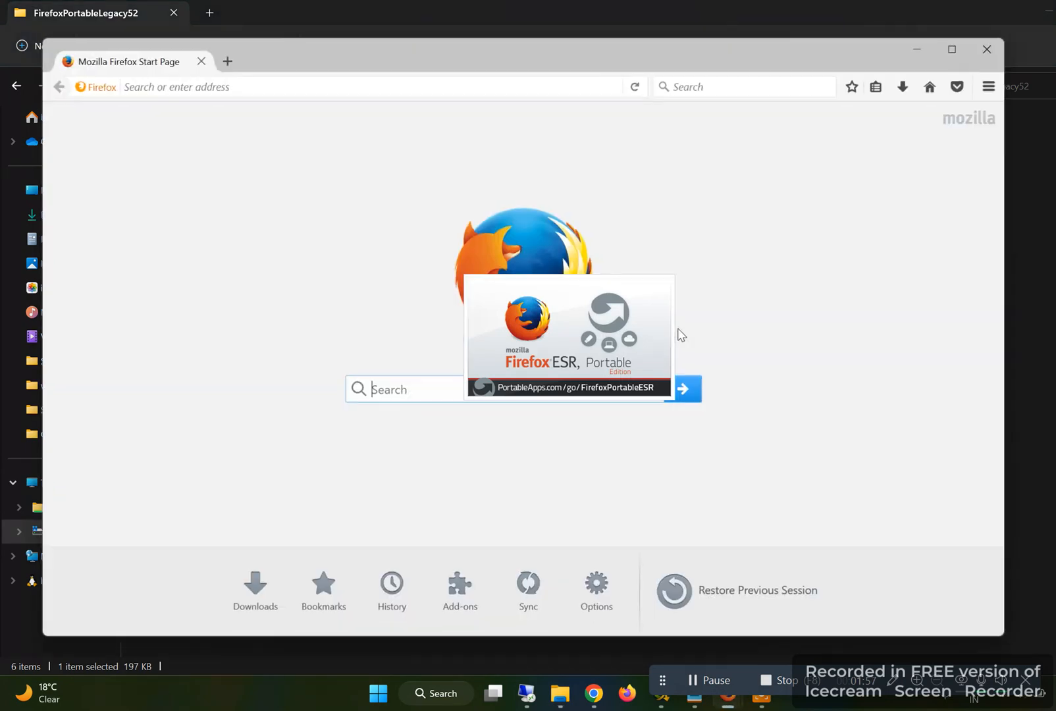
Show the Add-ons Manager plugin list with Java Deployment Toolkit 8.0.3610.9 and Java SE 8 U361.
left_click(991, 85)
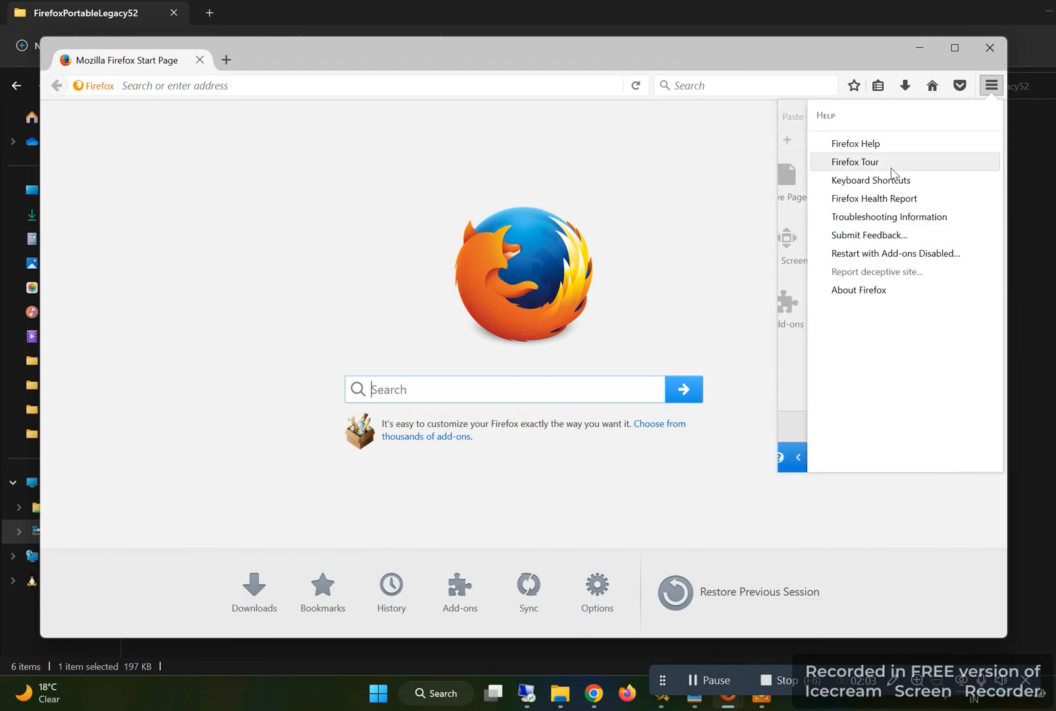
left_click(859, 290)
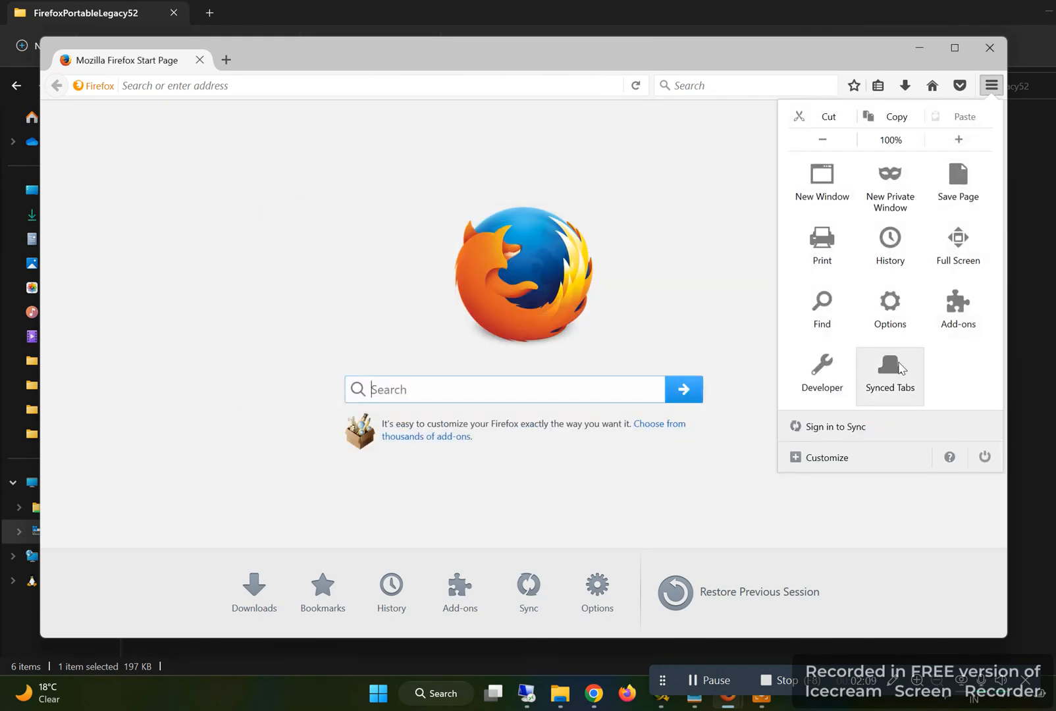
left_click(956, 309)
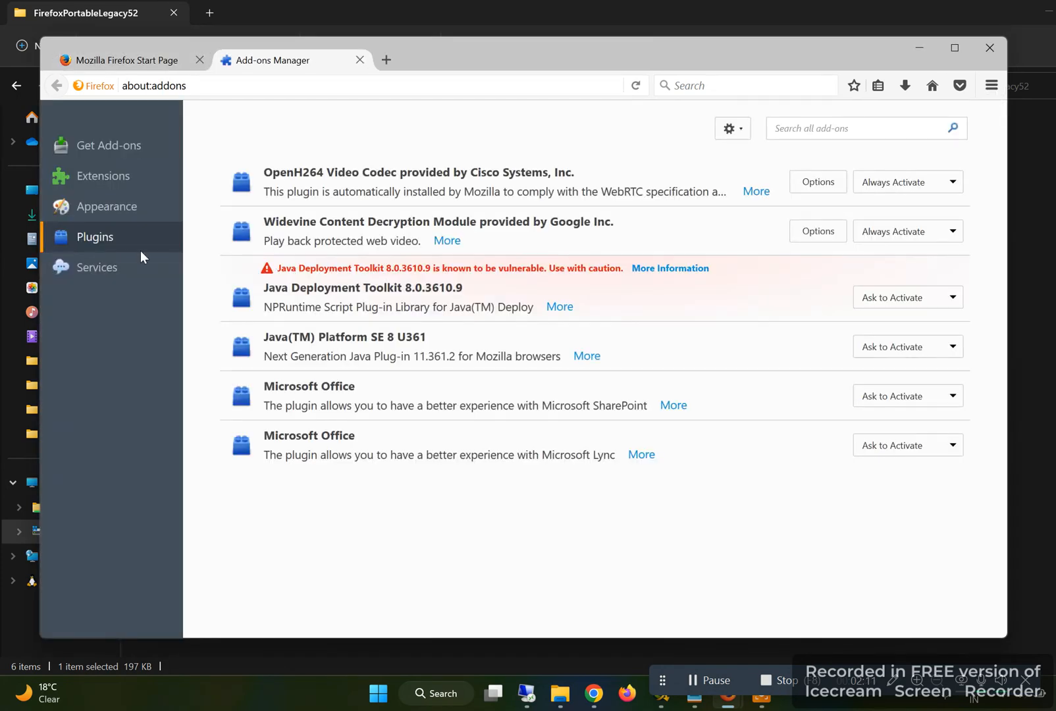
mouse_move(441, 437)
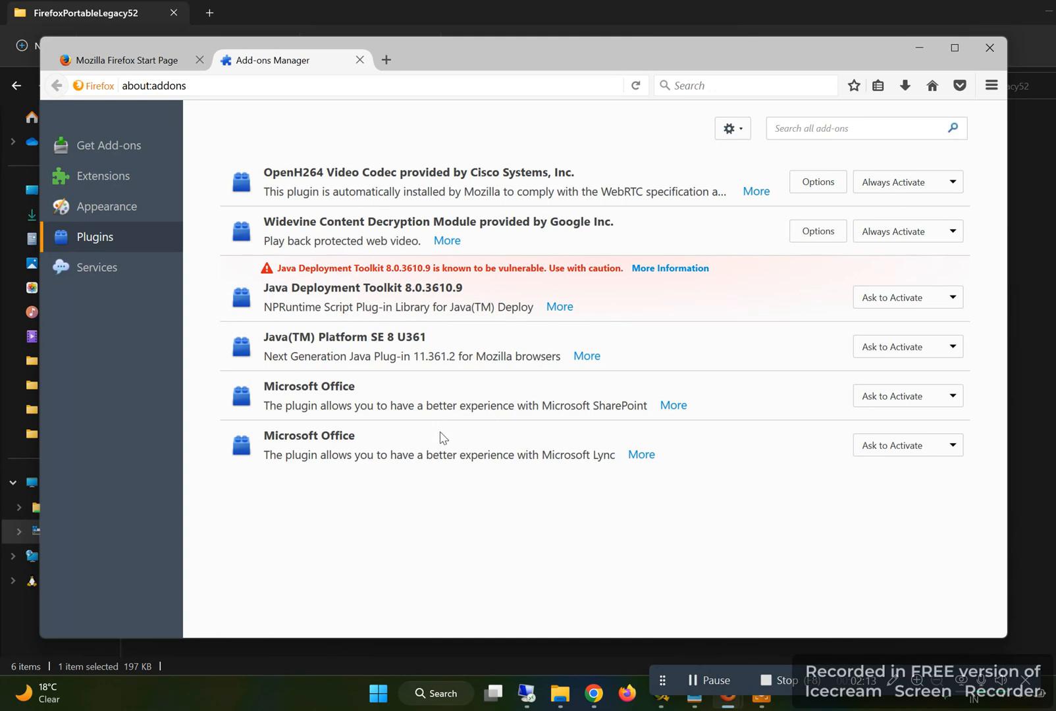
mouse_move(989, 49)
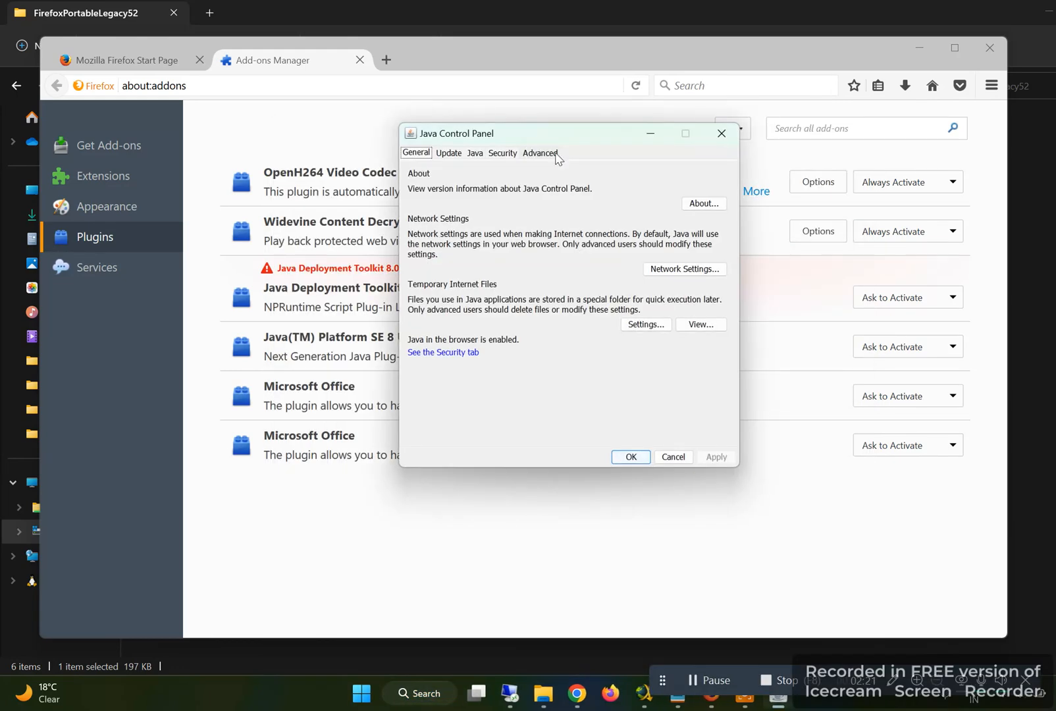
mouse_move(545, 161)
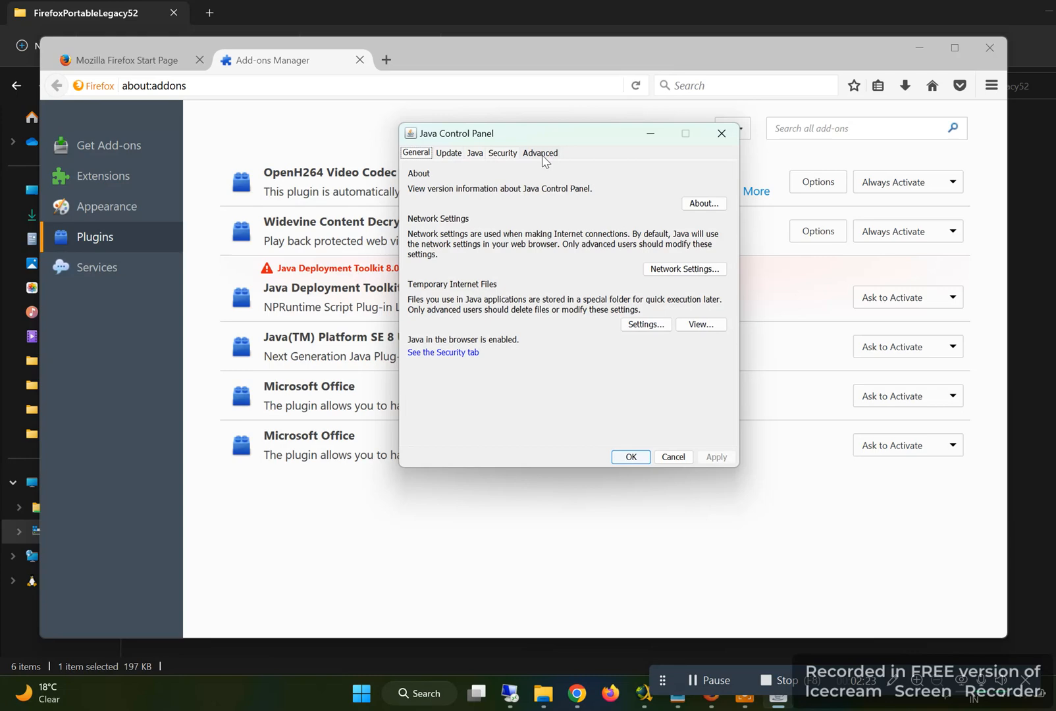
mouse_move(580, 237)
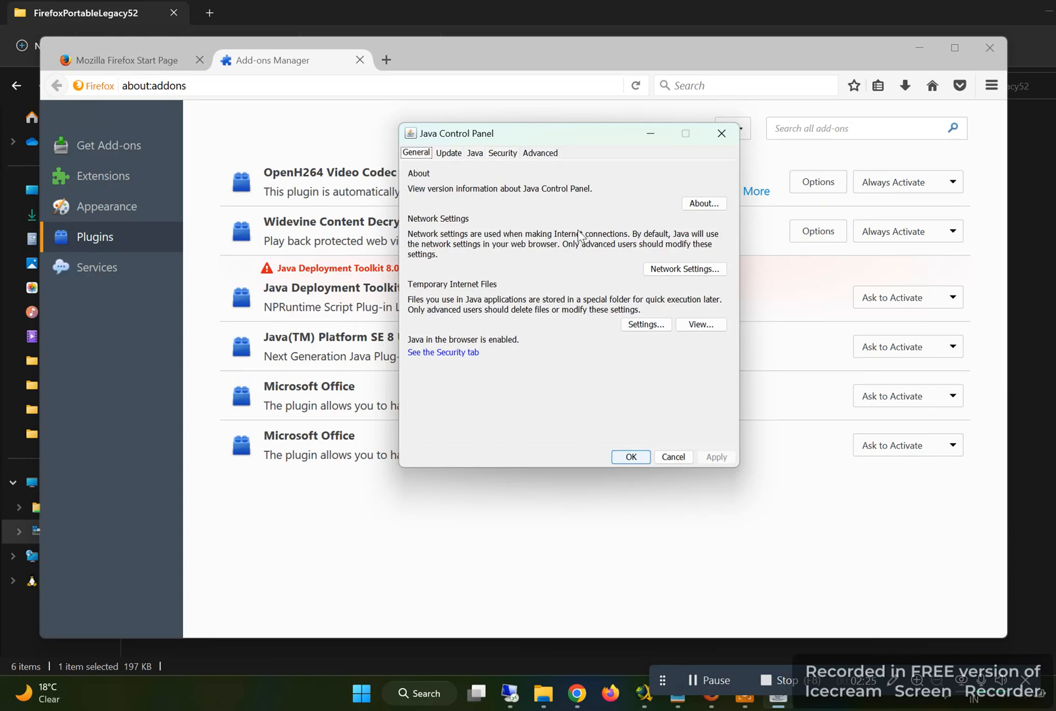
In Advanced settings, enable Mozilla family as default Java for browsers and confirm with OK.
left_click(540, 153)
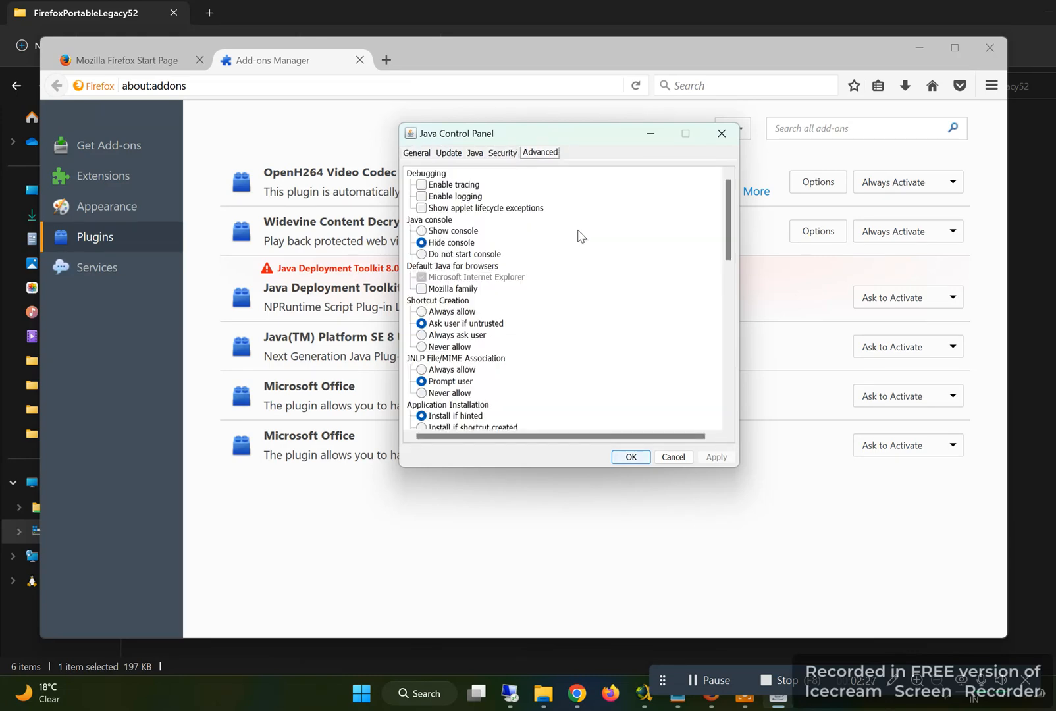
left_click(421, 288)
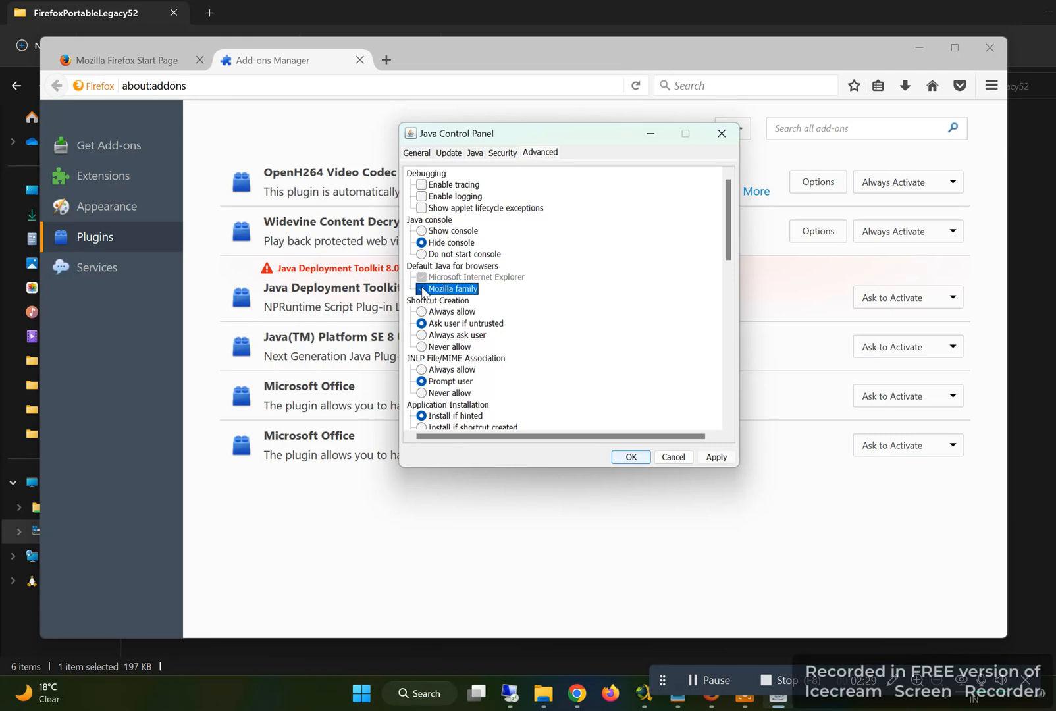
left_click(421, 288)
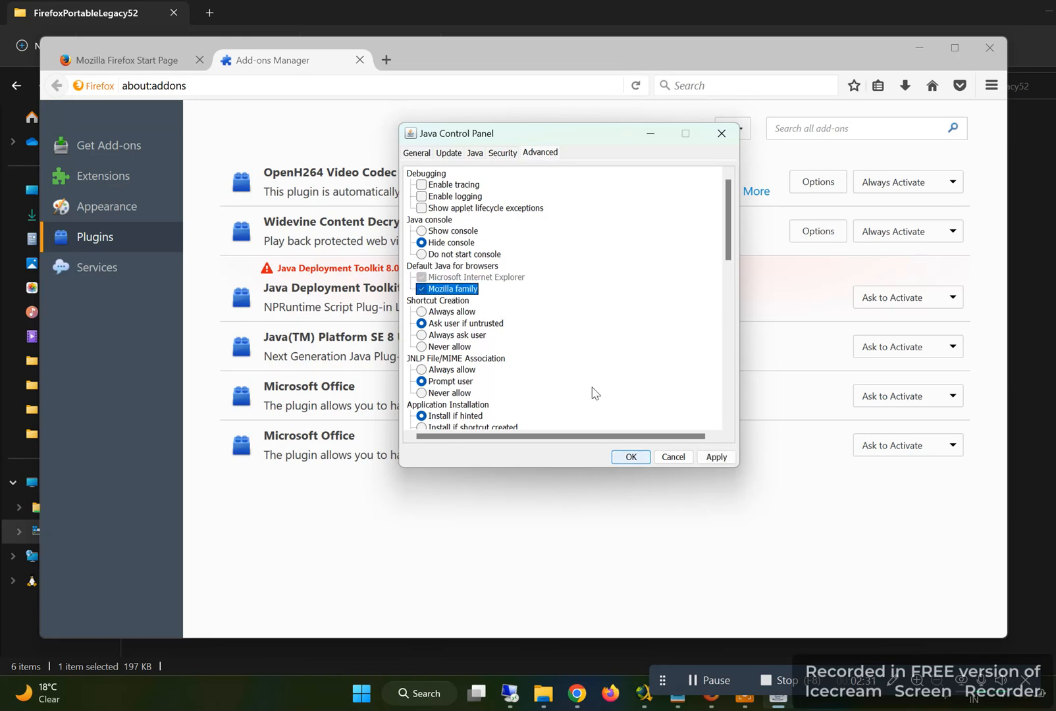
mouse_move(629, 456)
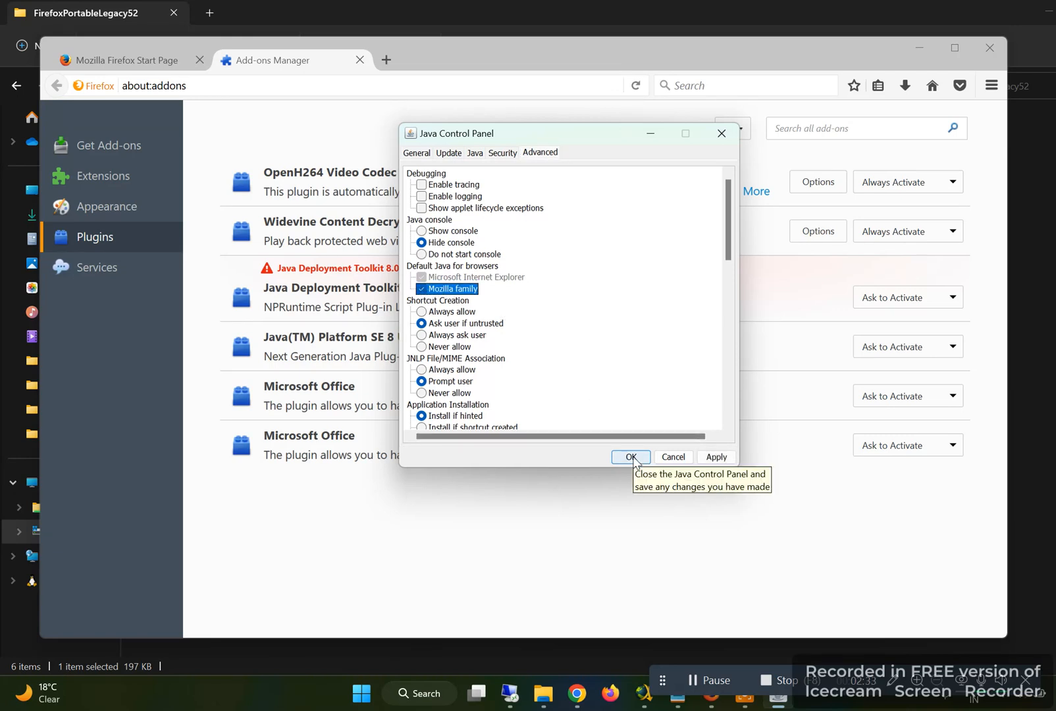
left_click(630, 457)
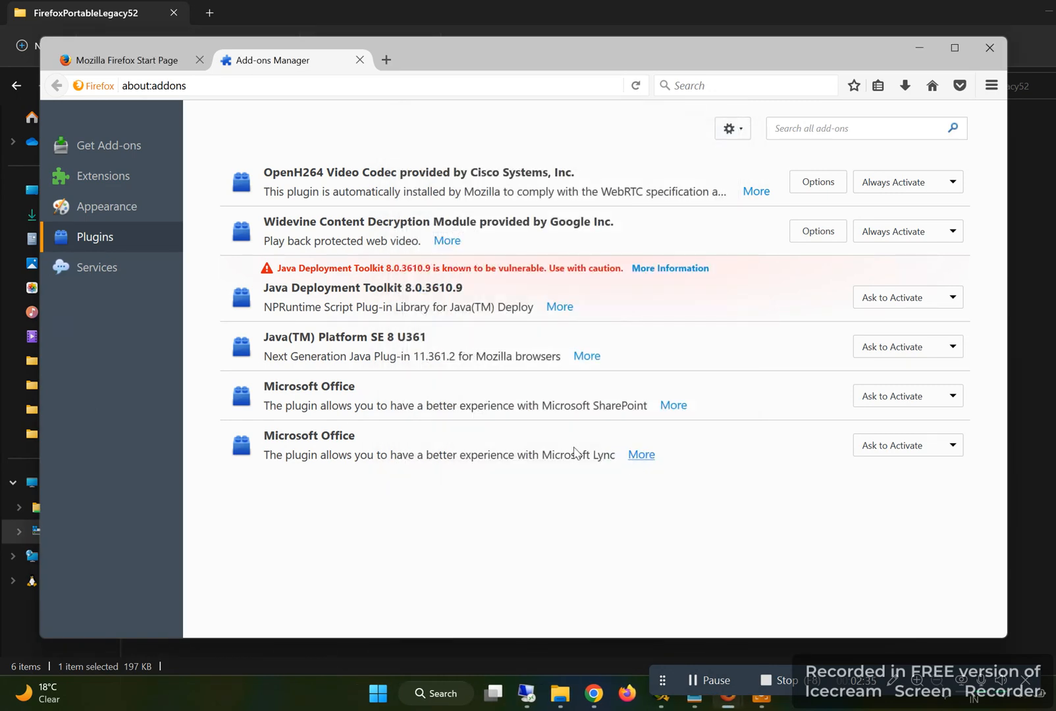
mouse_move(377, 326)
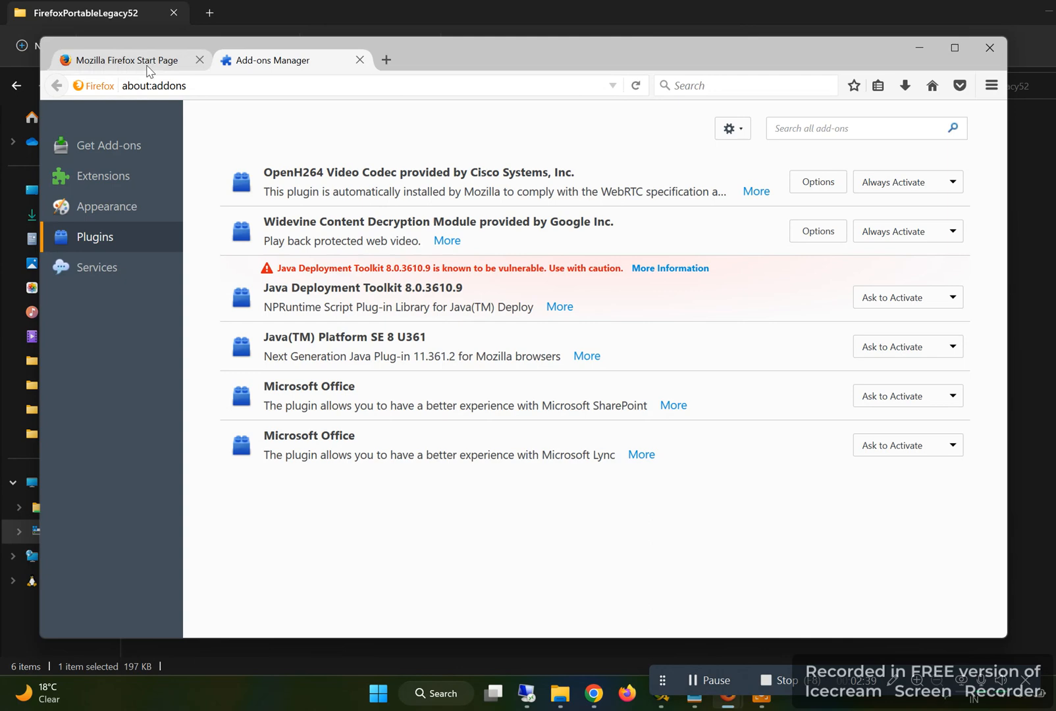
Switch back to the Mozilla Firefox Start Page tab.
left_click(125, 60)
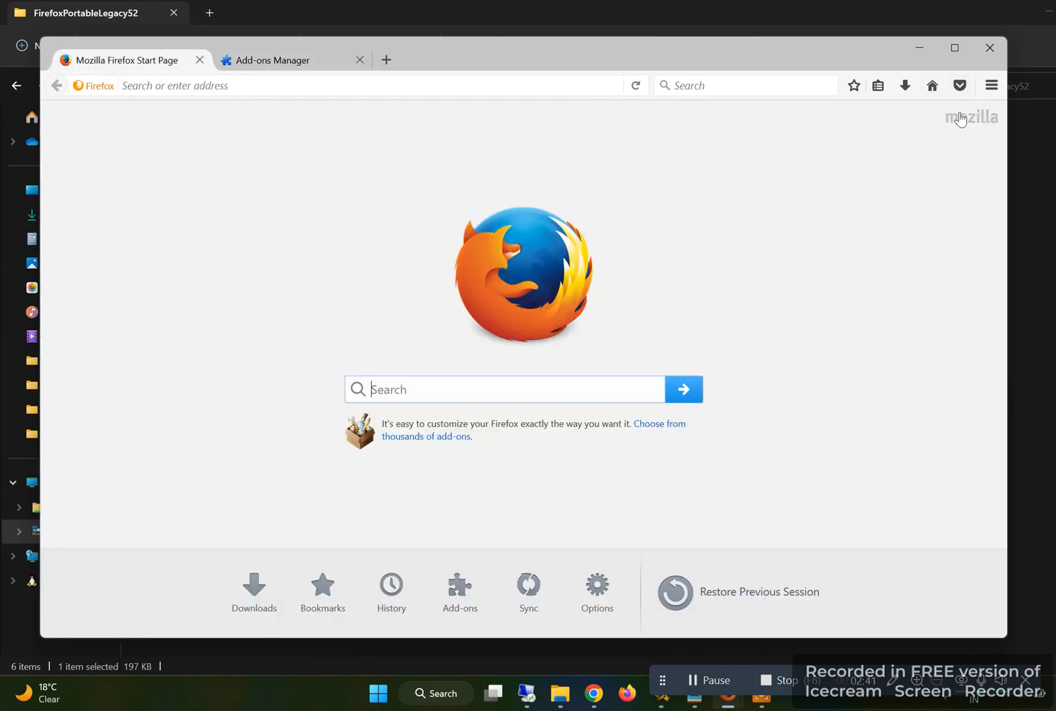
mouse_move(921, 130)
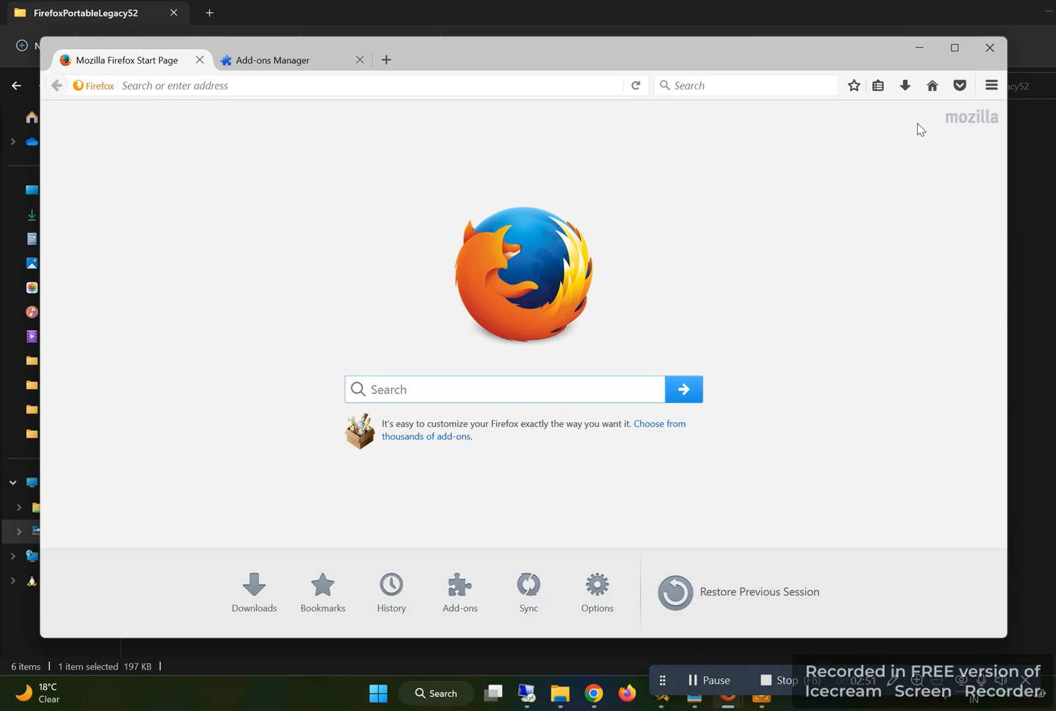
mouse_move(808, 483)
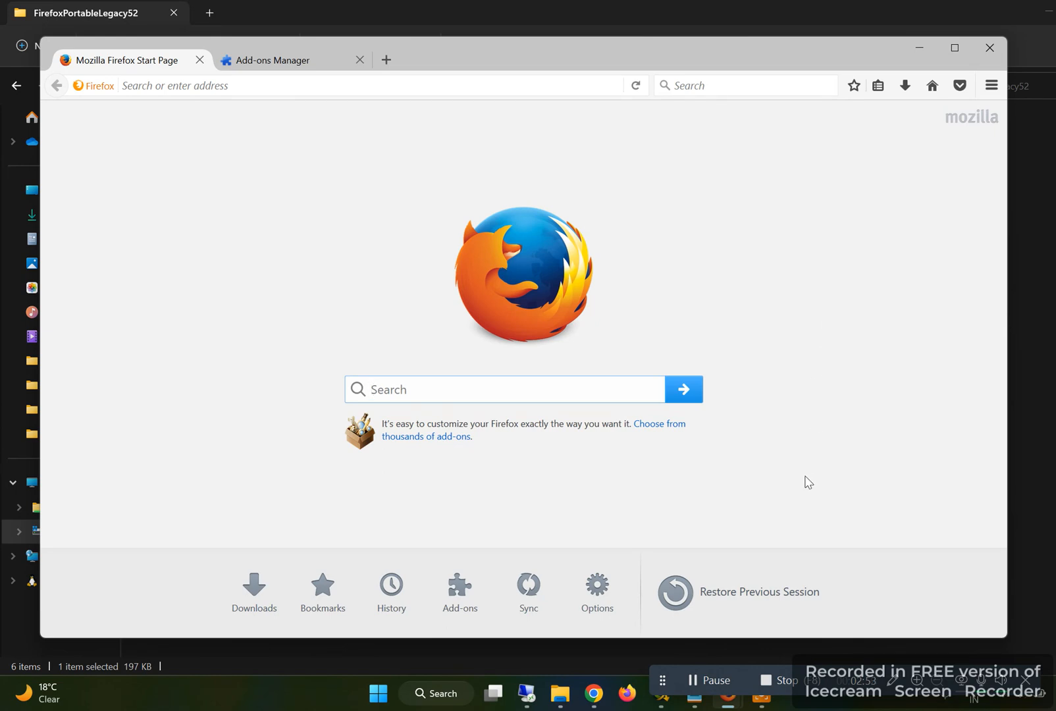